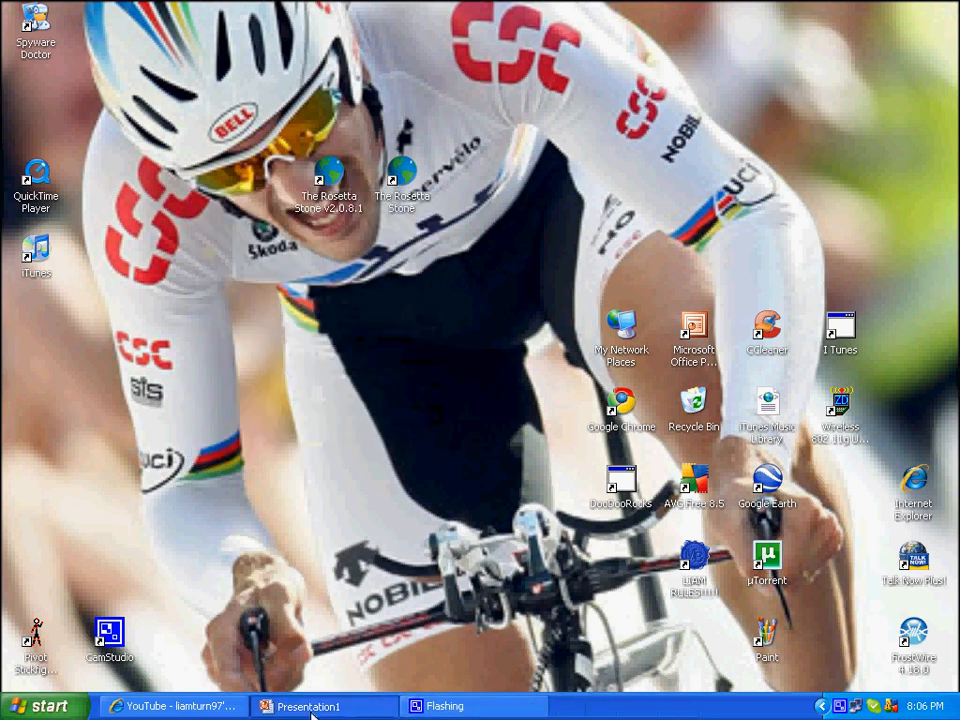
Step: Switch to the Presentation1 PowerPoint window from the taskbar
{"action": "left_click", "coordinate": [307, 705]}
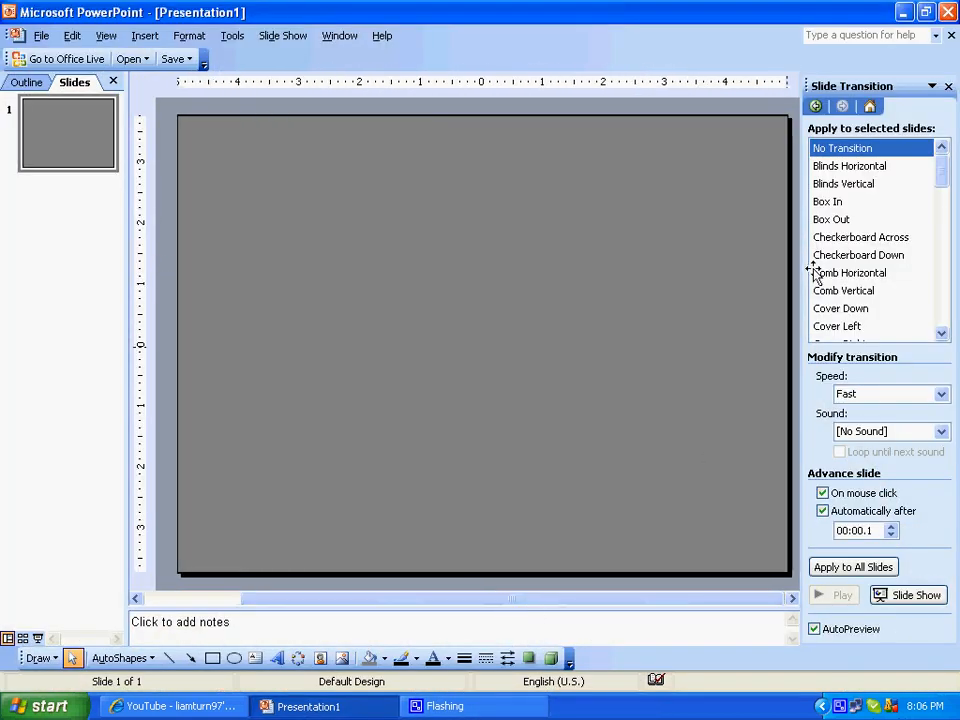
{"action": "mouse_move", "coordinate": [861, 555]}
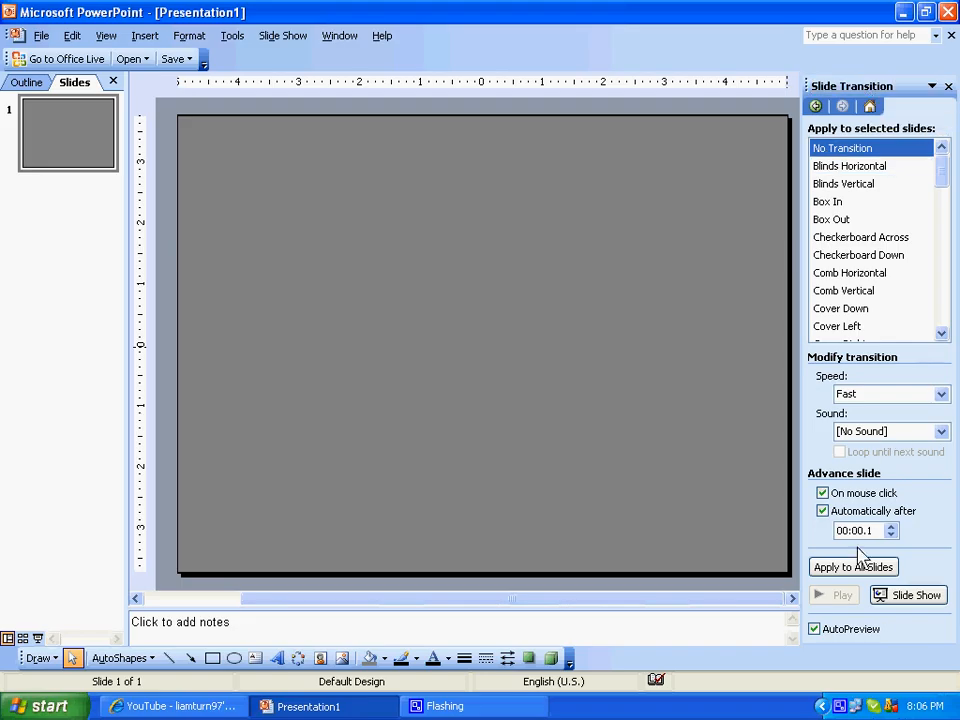
Step: Turn off advance on mouse click and fill the door rectangle with brown
{"action": "left_click", "coordinate": [822, 493]}
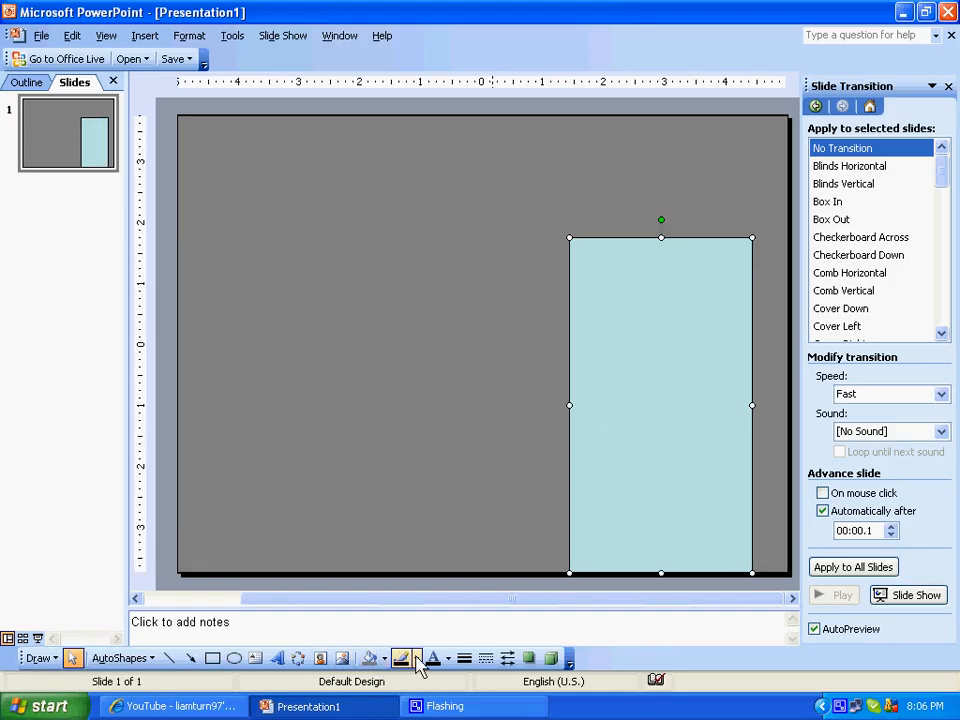
{"action": "left_click", "coordinate": [411, 658]}
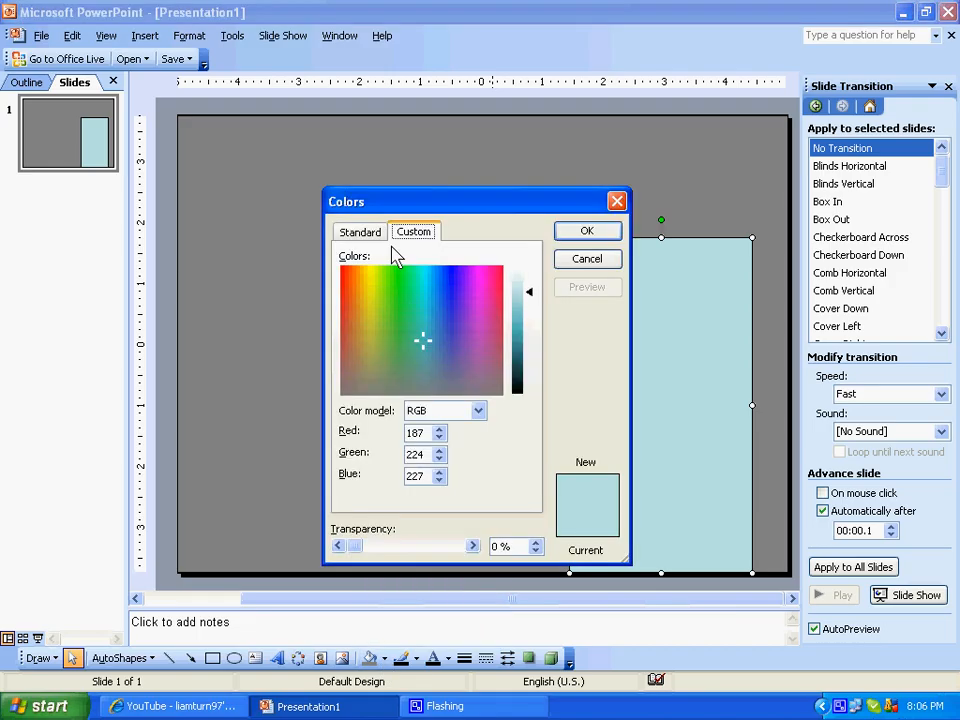
{"action": "left_click", "coordinate": [359, 231]}
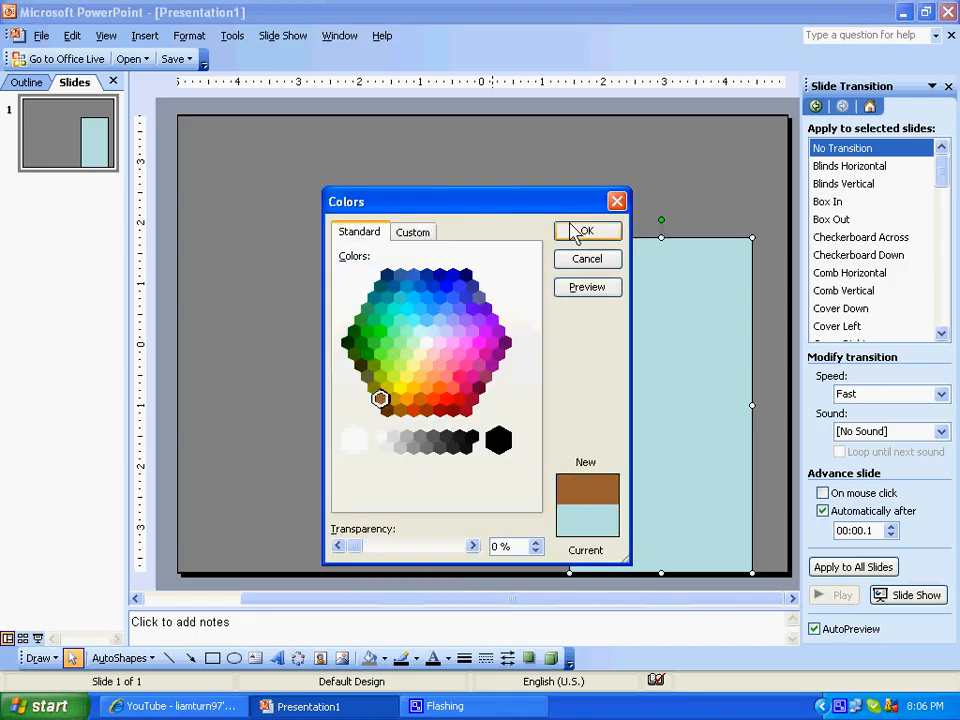
{"action": "left_click", "coordinate": [587, 231]}
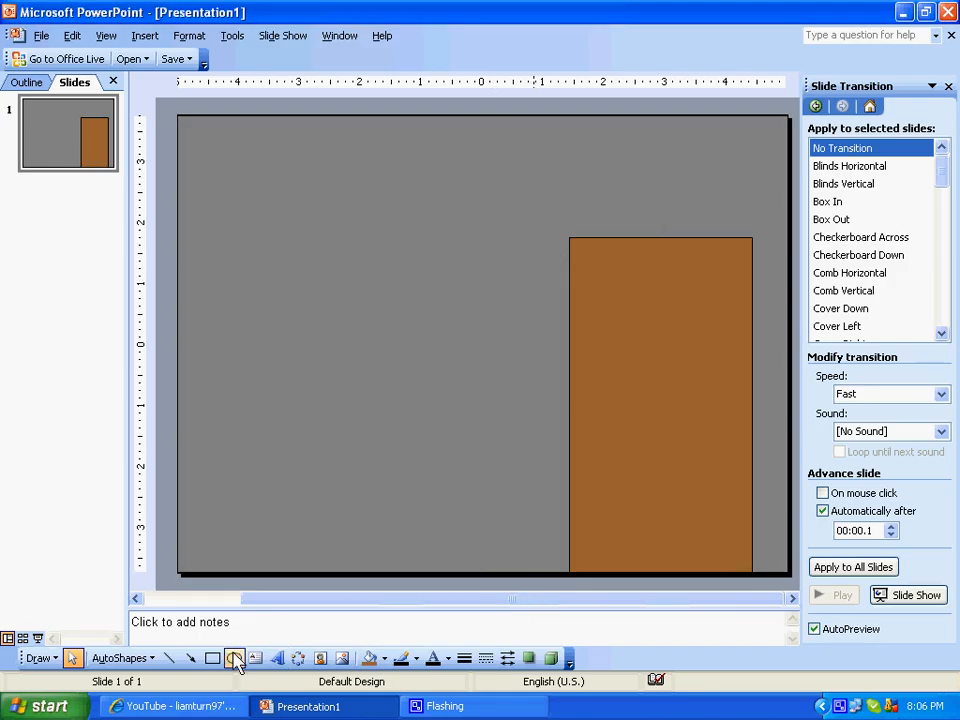
Step: Draw the stick figure's head and the pale blue button with the Oval tool
{"action": "left_click", "coordinate": [235, 658]}
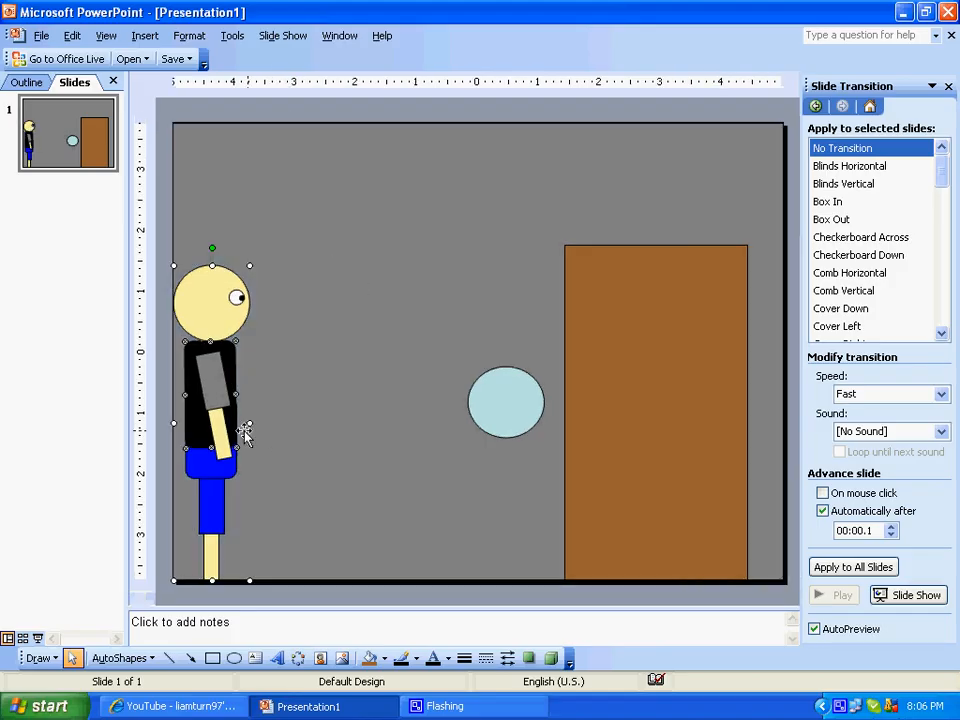
Step: Paste slide copies up to slide 7, nudging the figure right toward the button
{"action": "left_click", "coordinate": [78, 220]}
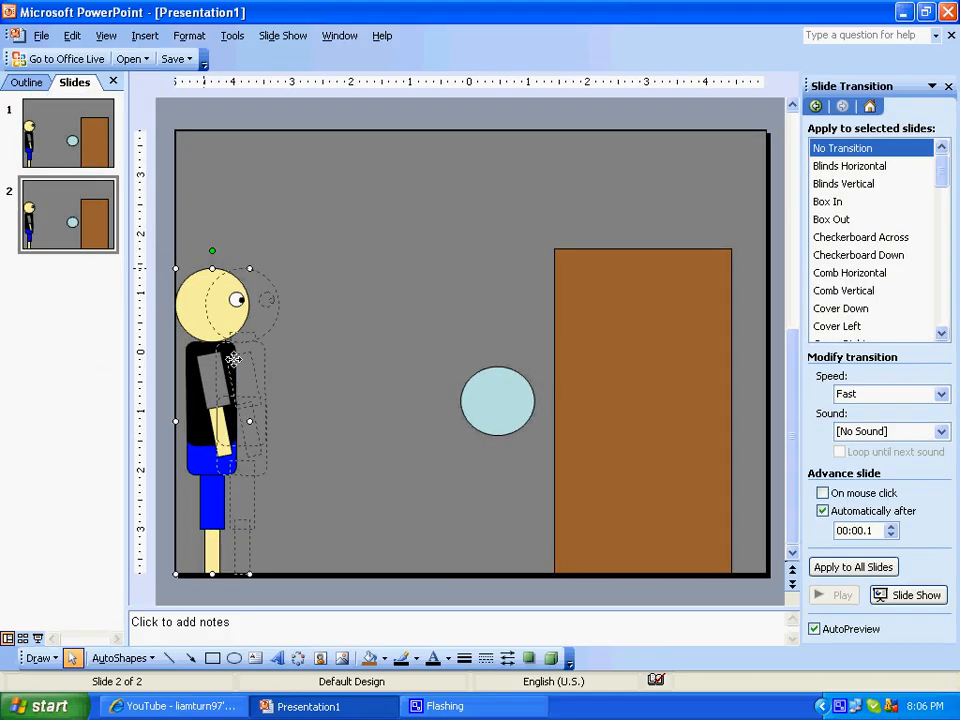
{"action": "right_click", "coordinate": [233, 360]}
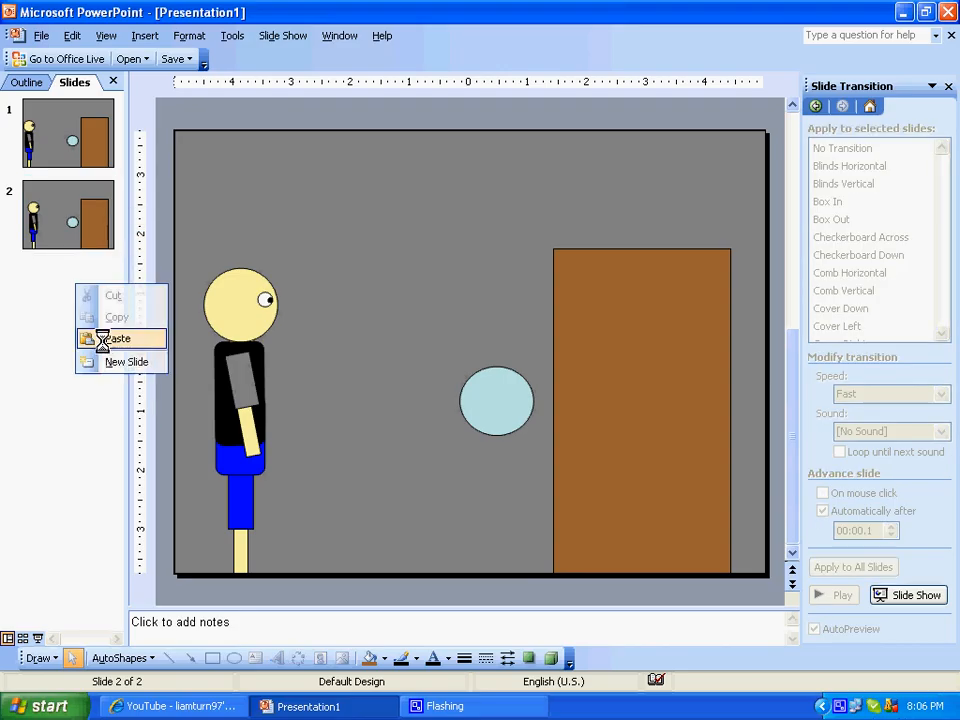
{"action": "left_click", "coordinate": [118, 338]}
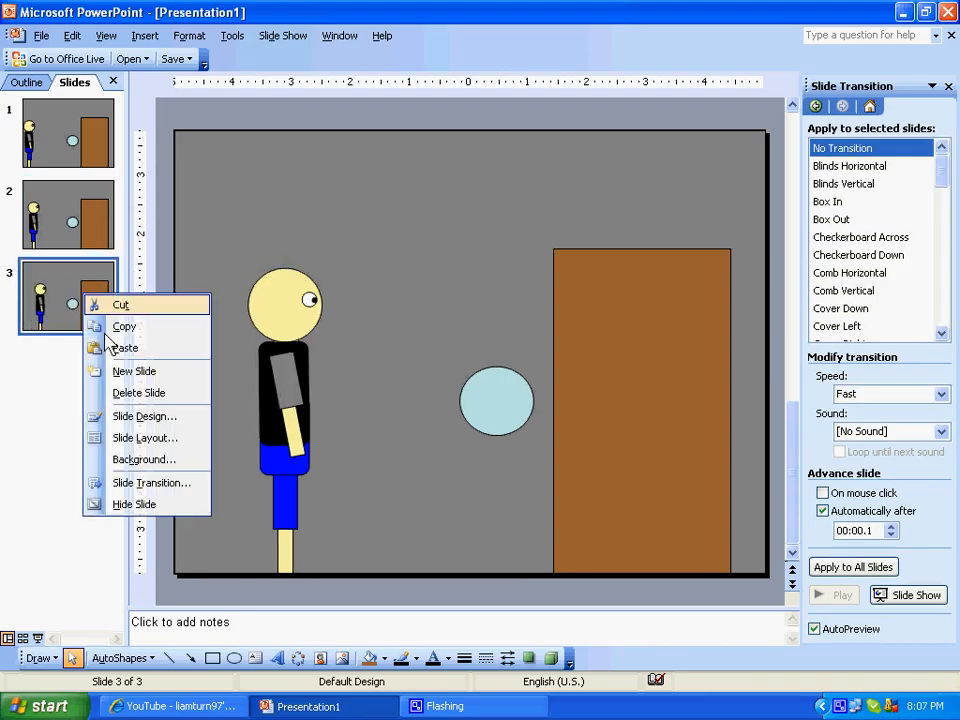
{"action": "left_click", "coordinate": [133, 371]}
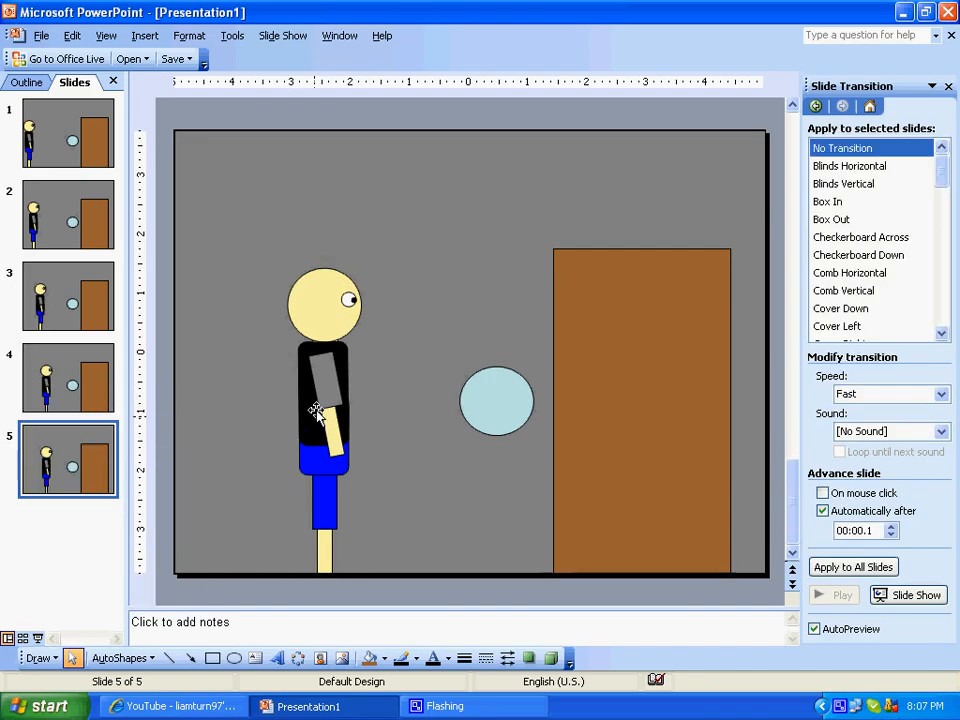
{"action": "right_click", "coordinate": [68, 460]}
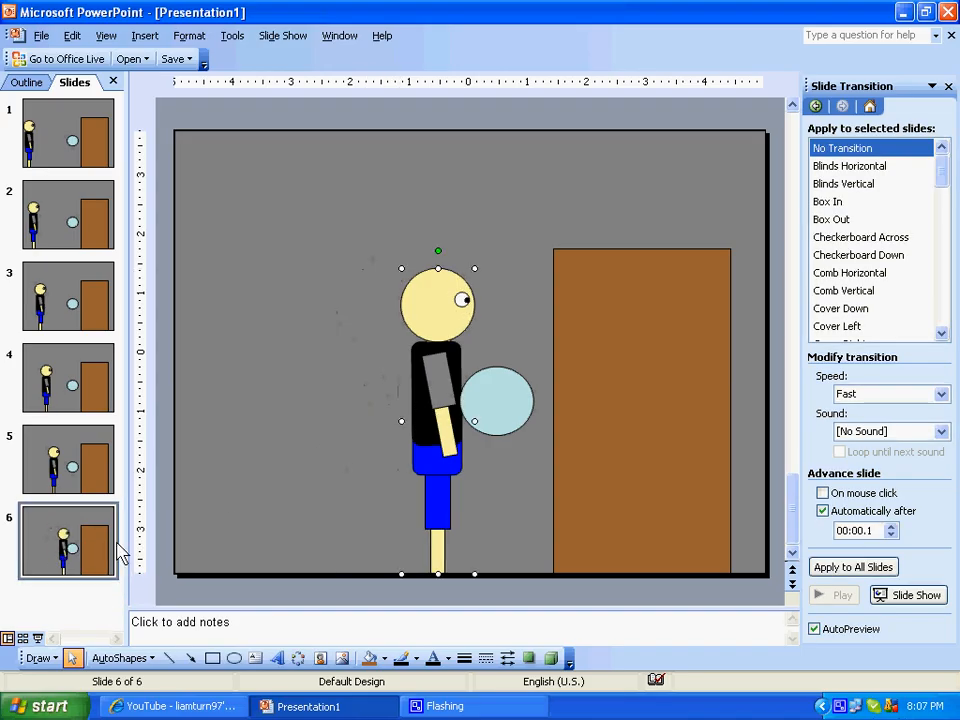
{"action": "right_click", "coordinate": [65, 555]}
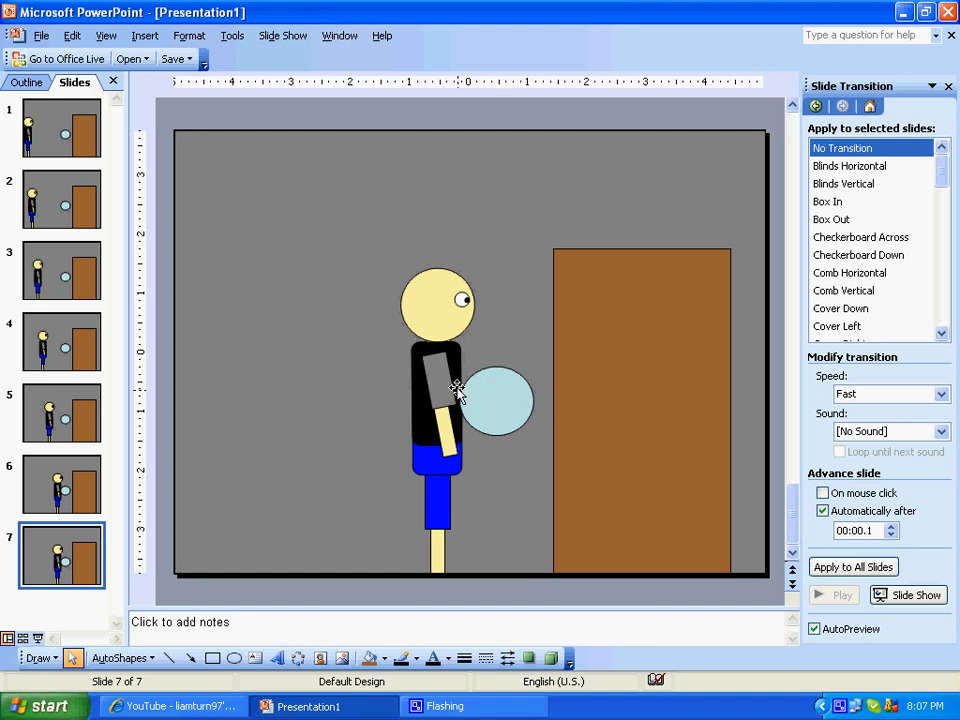
Step: Paste frames up to slide 11, raising the figure's arm until it touches the button
{"action": "right_click", "coordinate": [456, 390]}
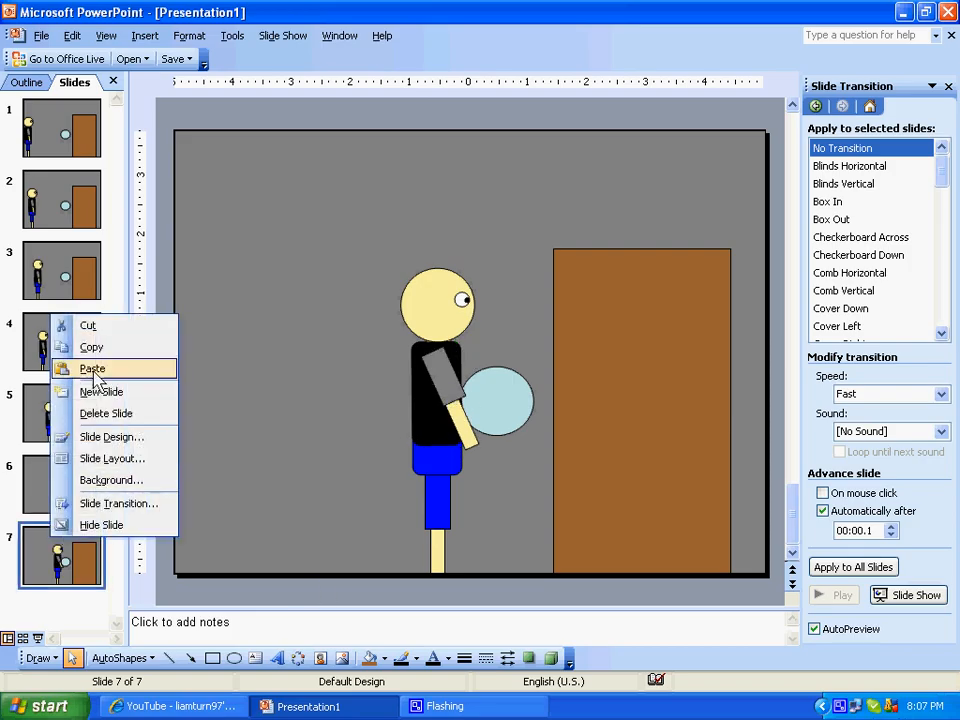
{"action": "left_click", "coordinate": [91, 368]}
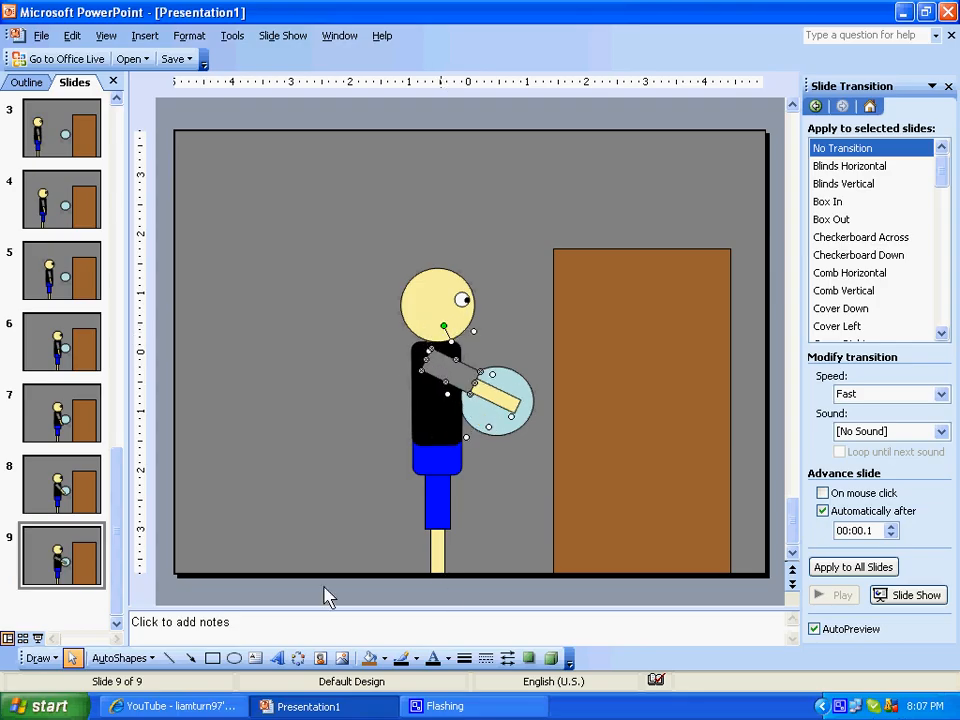
{"action": "right_click", "coordinate": [61, 342]}
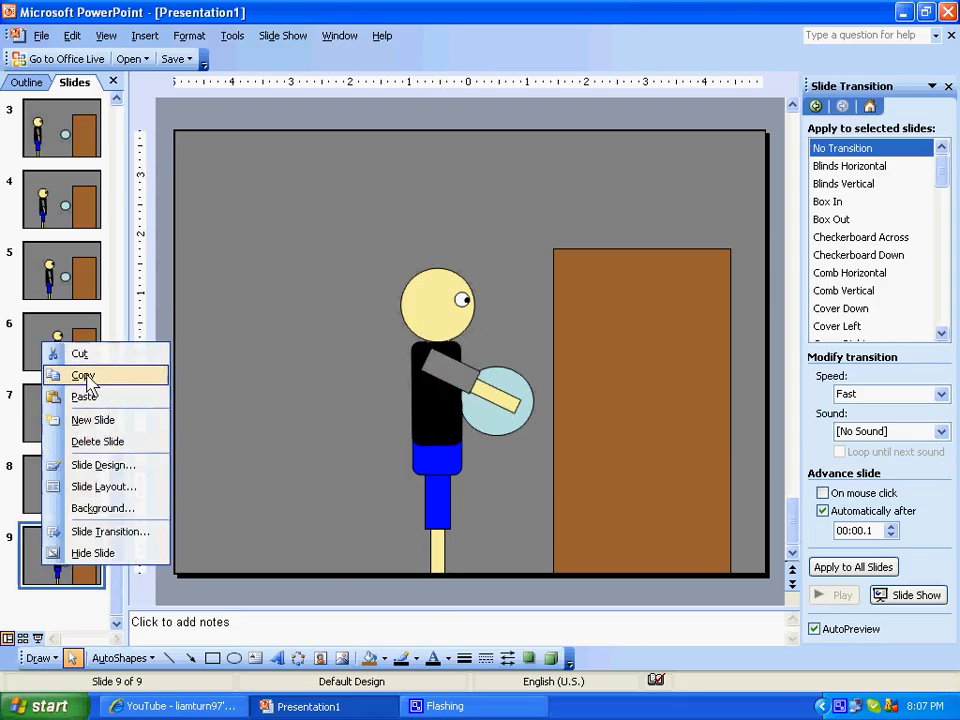
{"action": "left_click", "coordinate": [83, 396]}
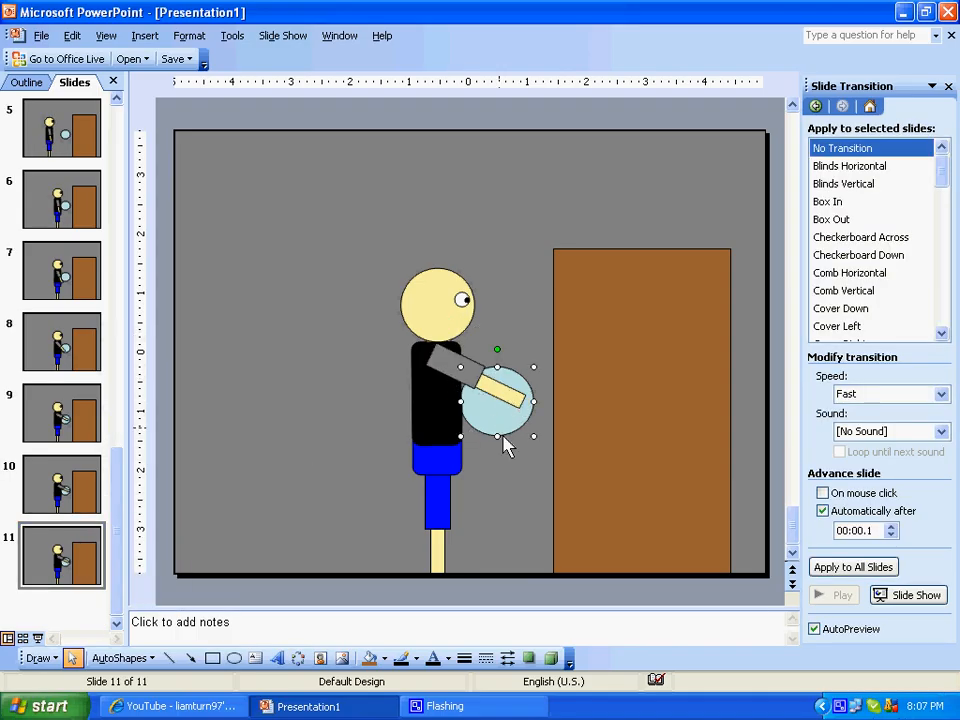
Step: Fill slide 11's button with red, then copy that slide for slide 12
{"action": "left_click", "coordinate": [398, 658]}
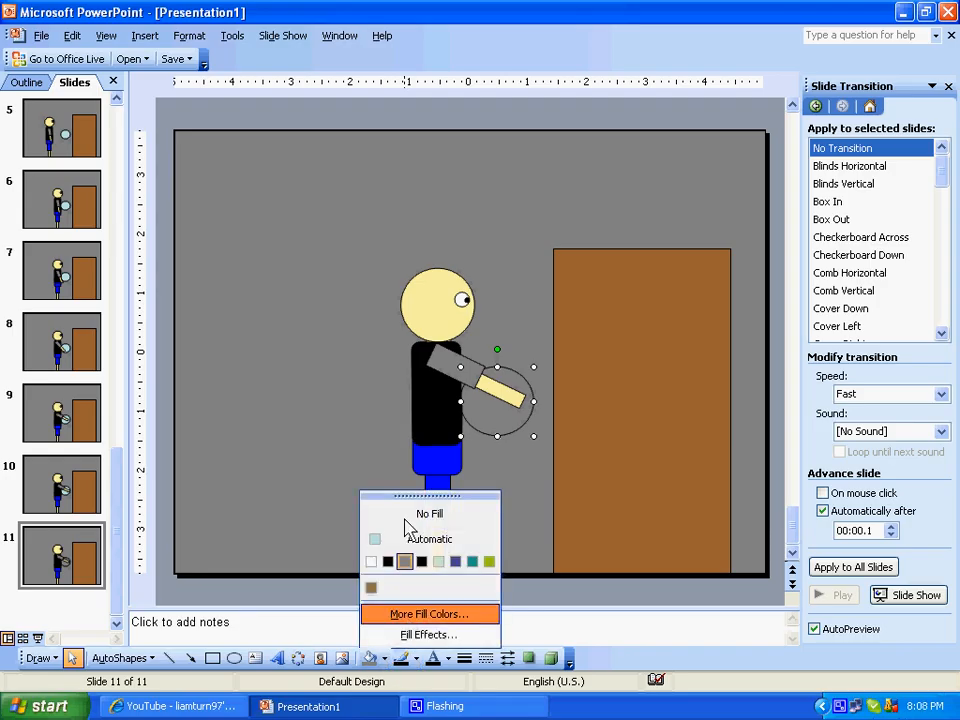
{"action": "left_click", "coordinate": [428, 613]}
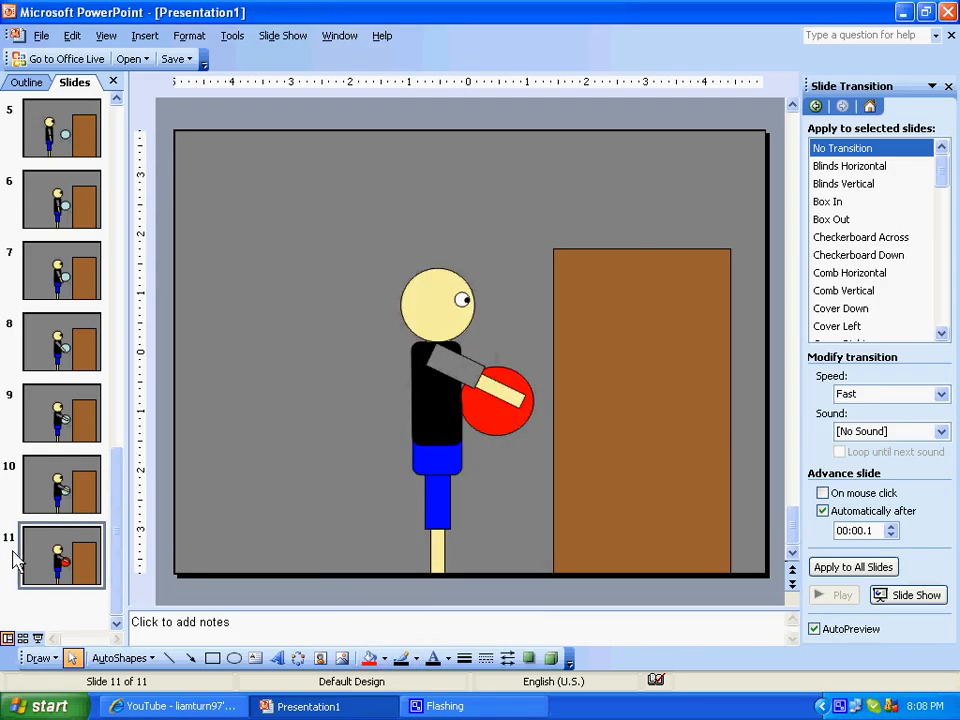
{"action": "right_click", "coordinate": [60, 557]}
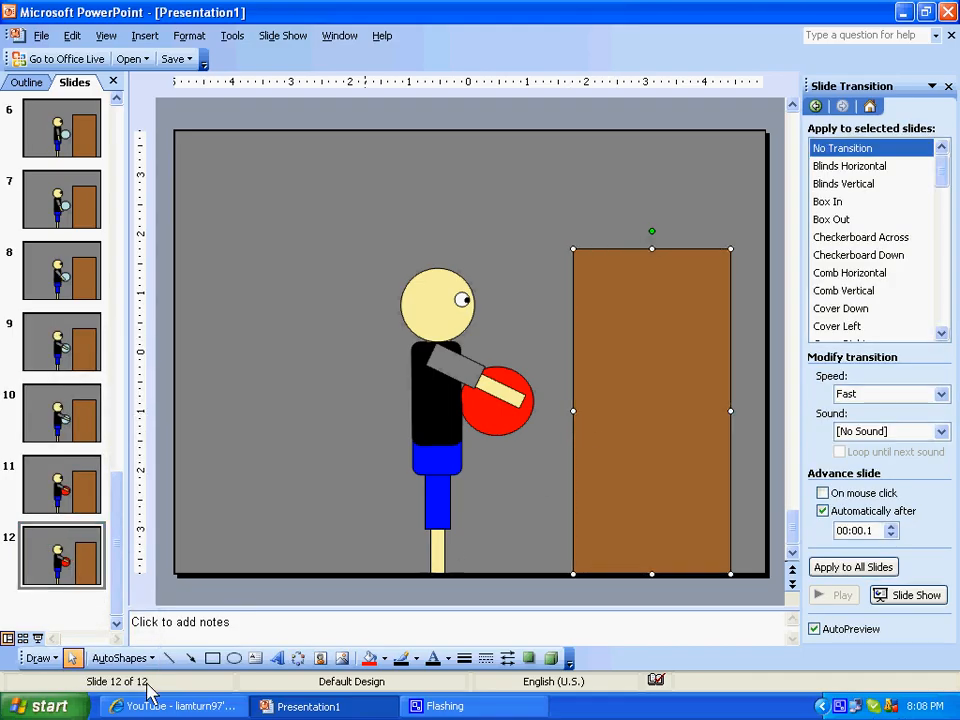
{"action": "mouse_move", "coordinate": [585, 465]}
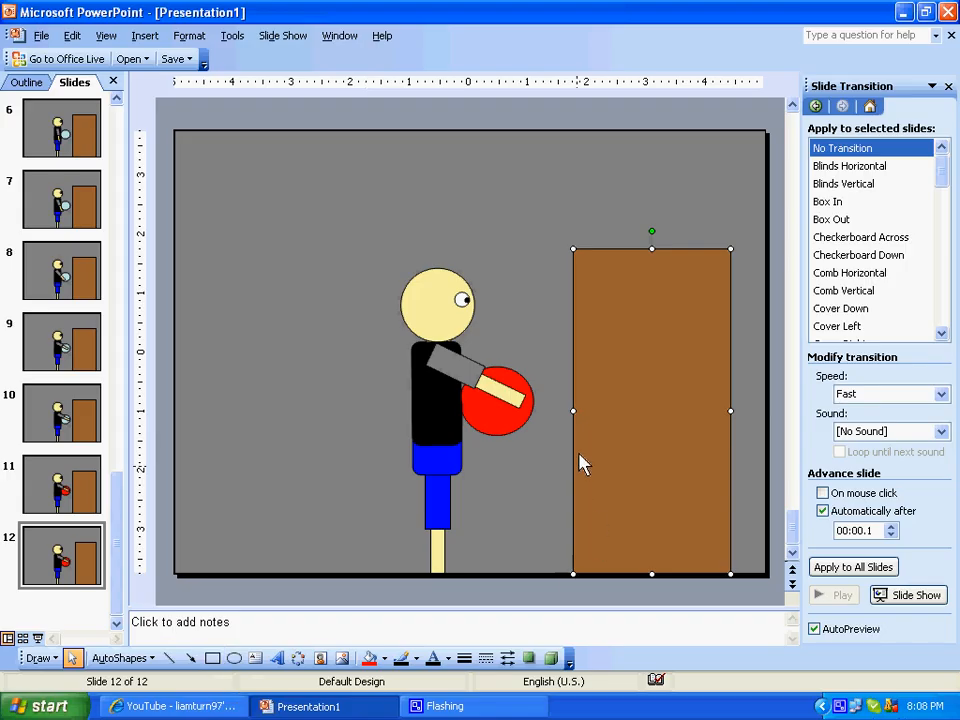
{"action": "mouse_move", "coordinate": [573, 413]}
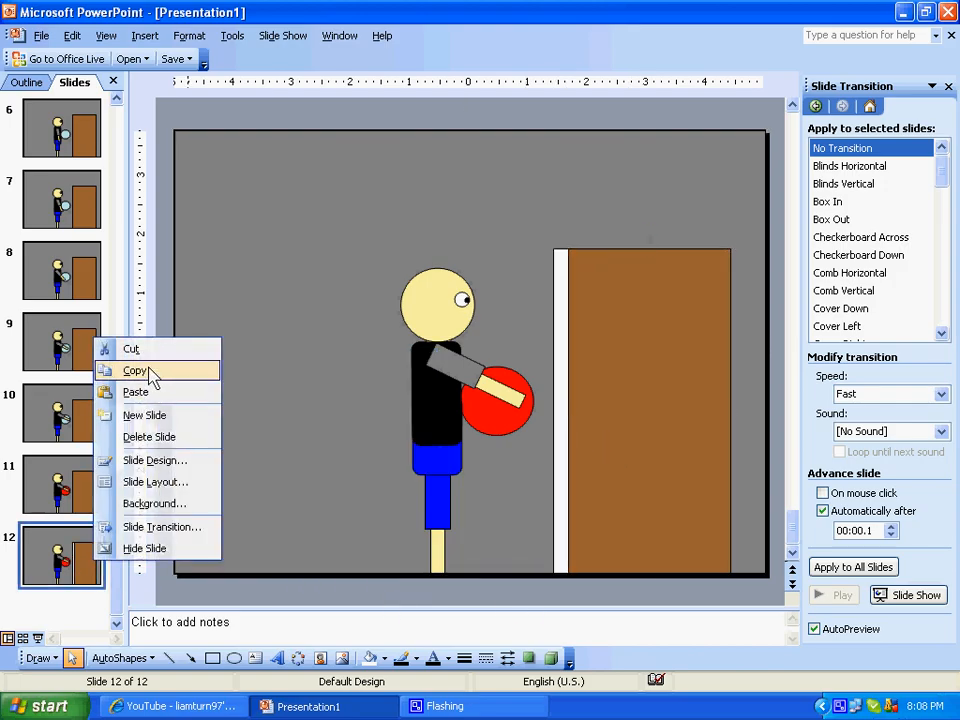
Step: Paste slides 13–17, narrowing the brown door on each to a thin strip
{"action": "left_click", "coordinate": [133, 392]}
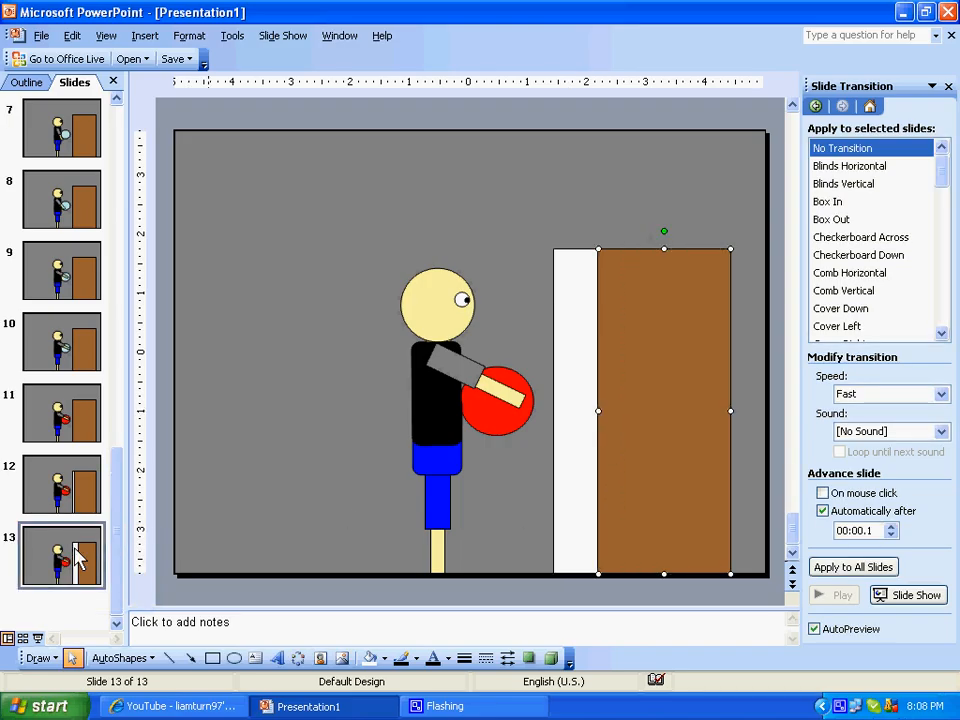
{"action": "right_click", "coordinate": [78, 559]}
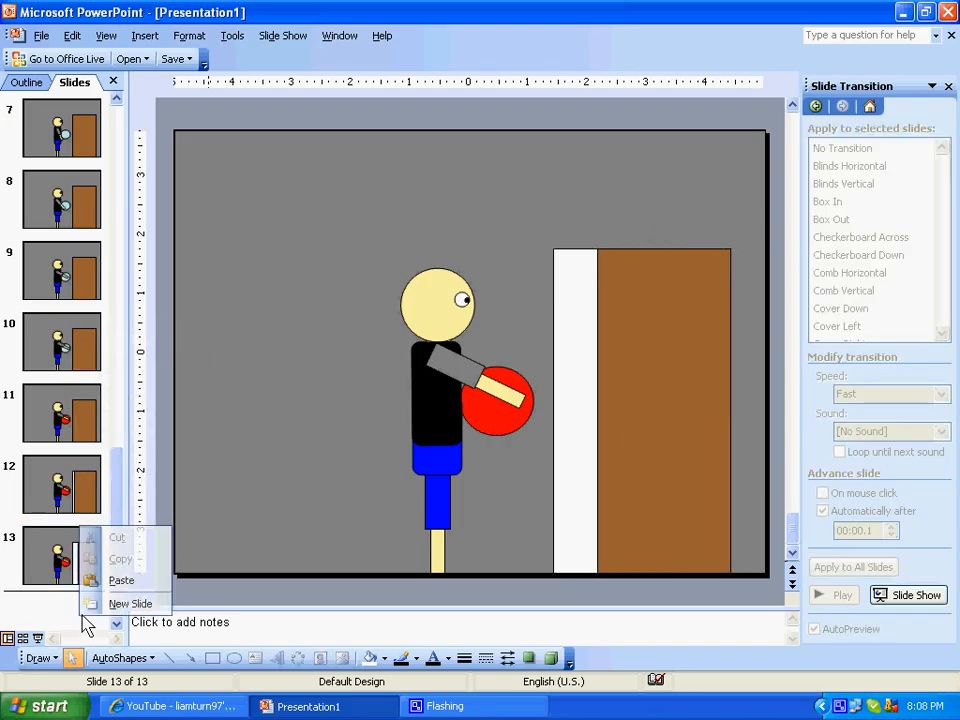
{"action": "left_click", "coordinate": [131, 603]}
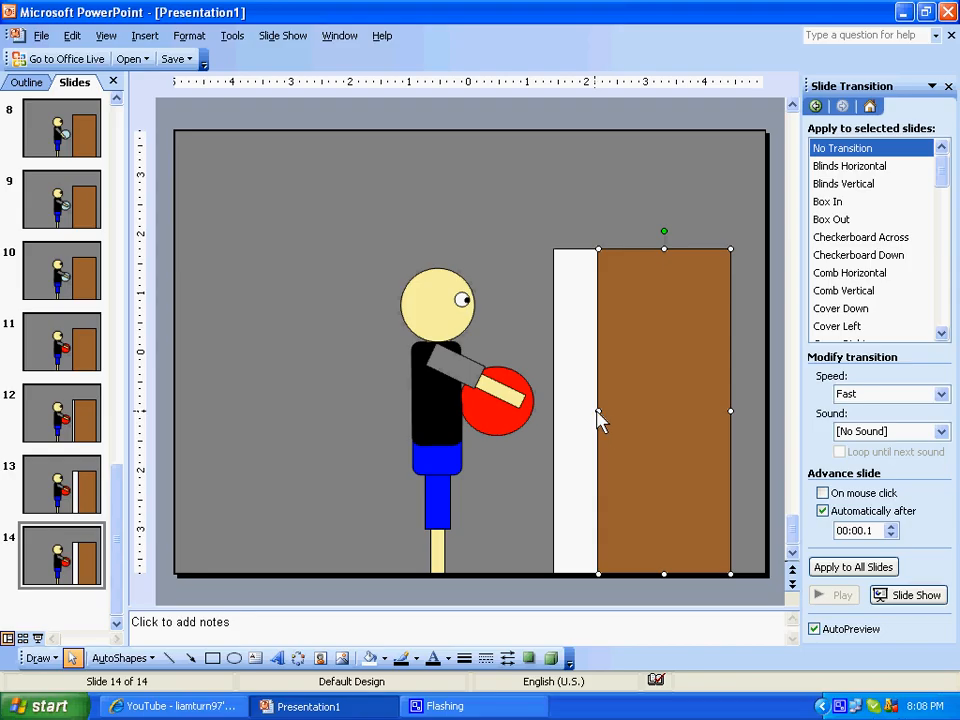
{"action": "right_click", "coordinate": [61, 342]}
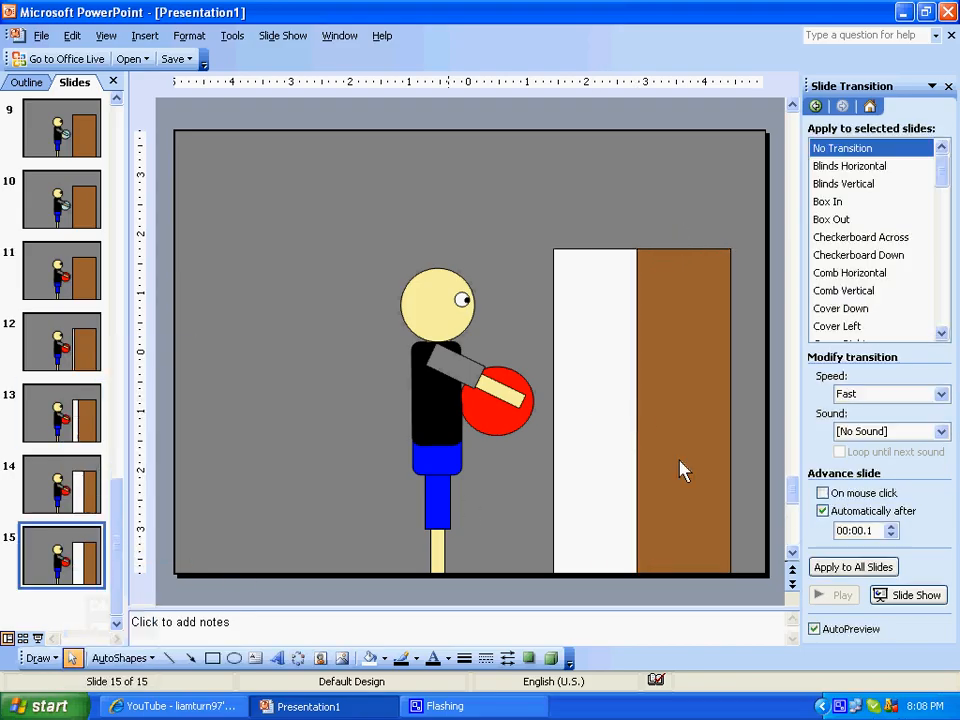
{"action": "left_click", "coordinate": [683, 422]}
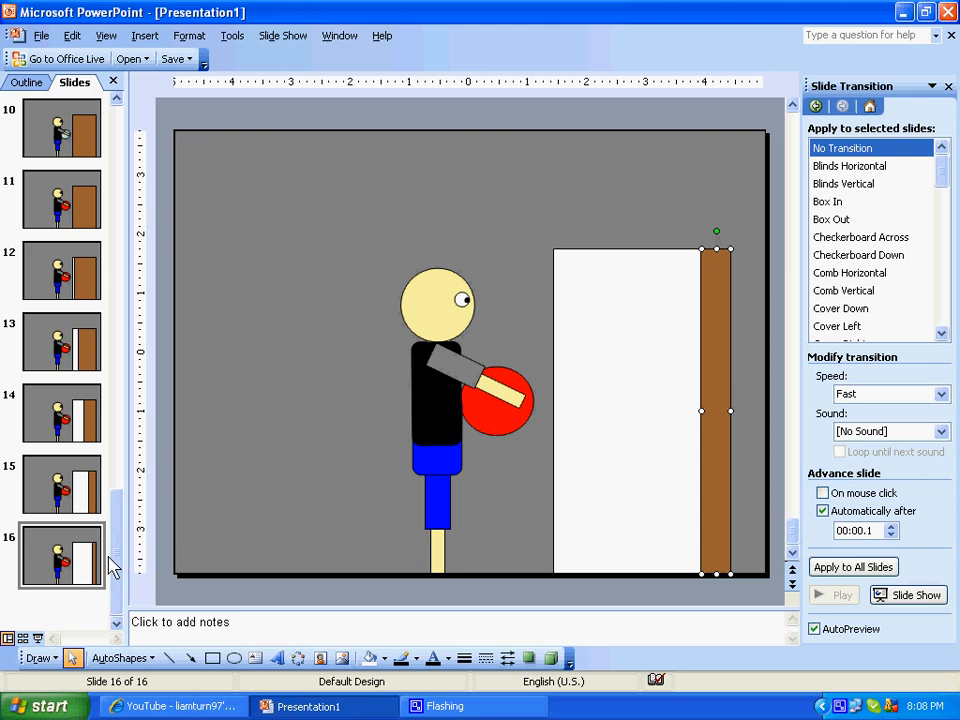
{"action": "right_click", "coordinate": [60, 565]}
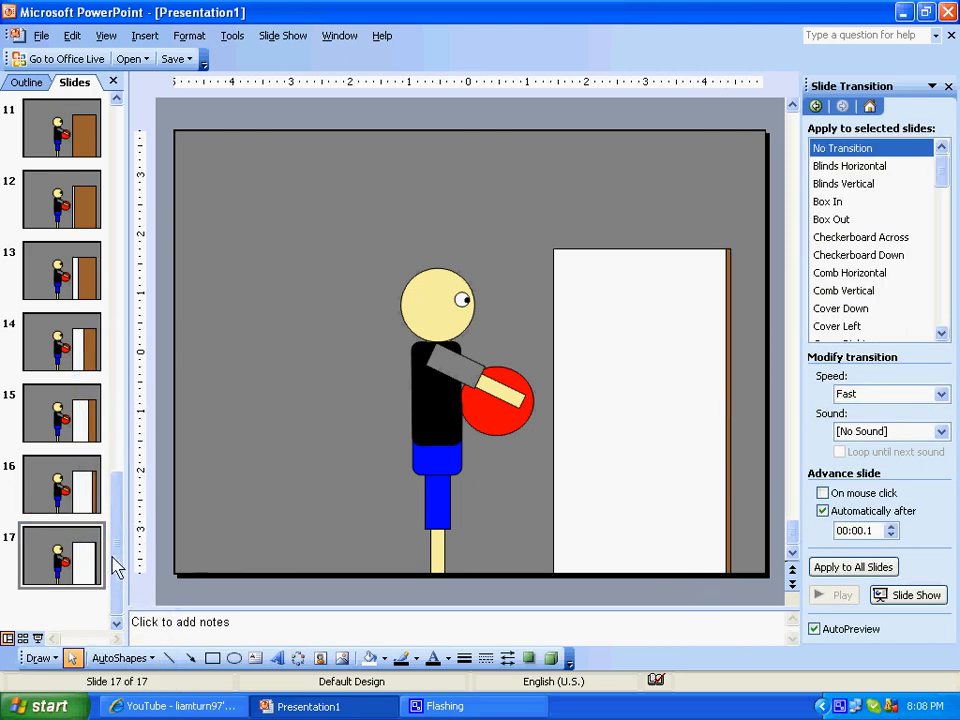
{"action": "right_click", "coordinate": [61, 560]}
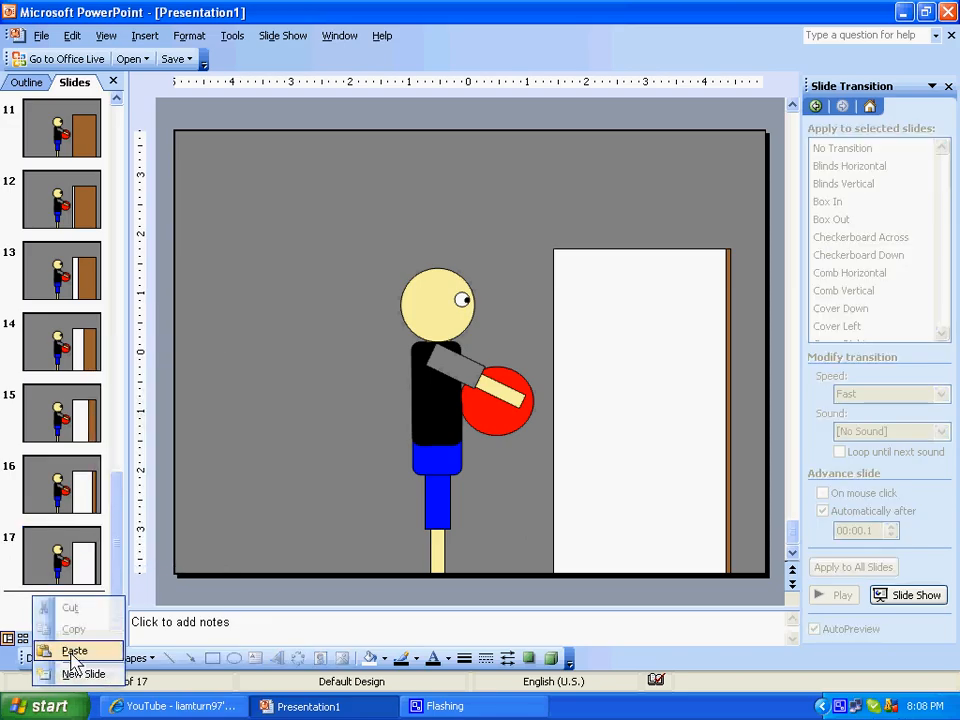
Step: Paste the final frame as slide 18 with the door removed
{"action": "left_click", "coordinate": [72, 649]}
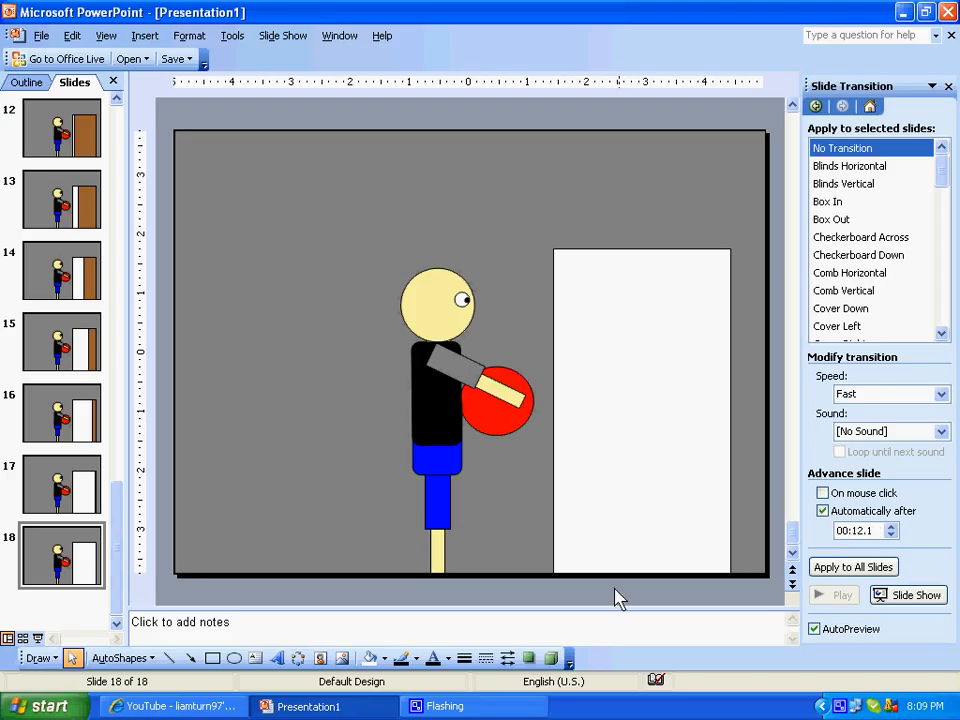
{"action": "mouse_move", "coordinate": [110, 556]}
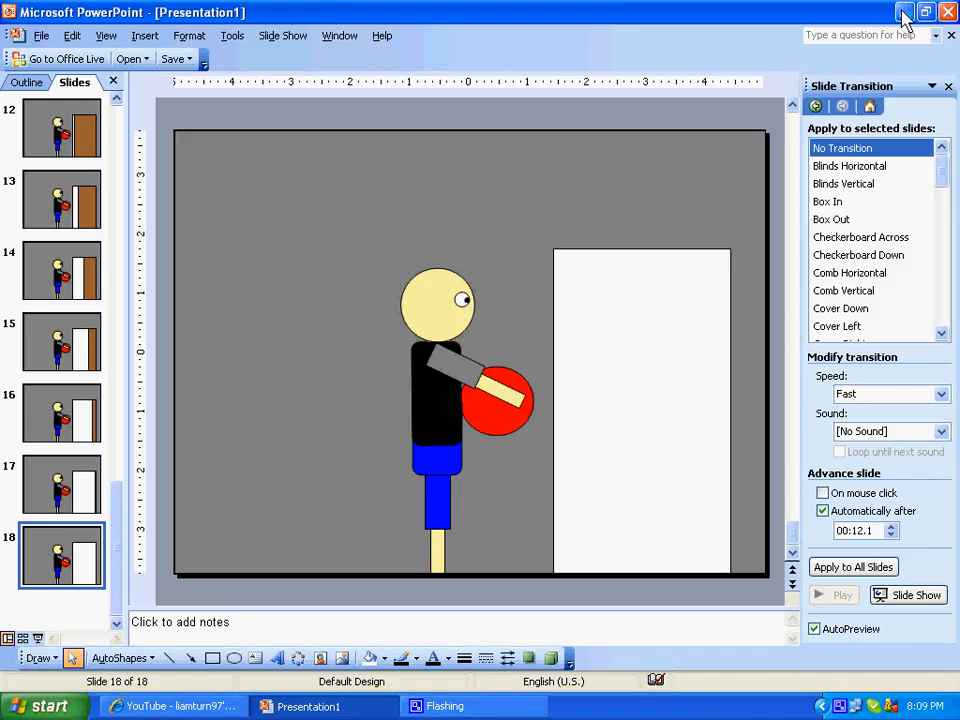
Step: Minimise the PowerPoint window
{"action": "left_click", "coordinate": [903, 30]}
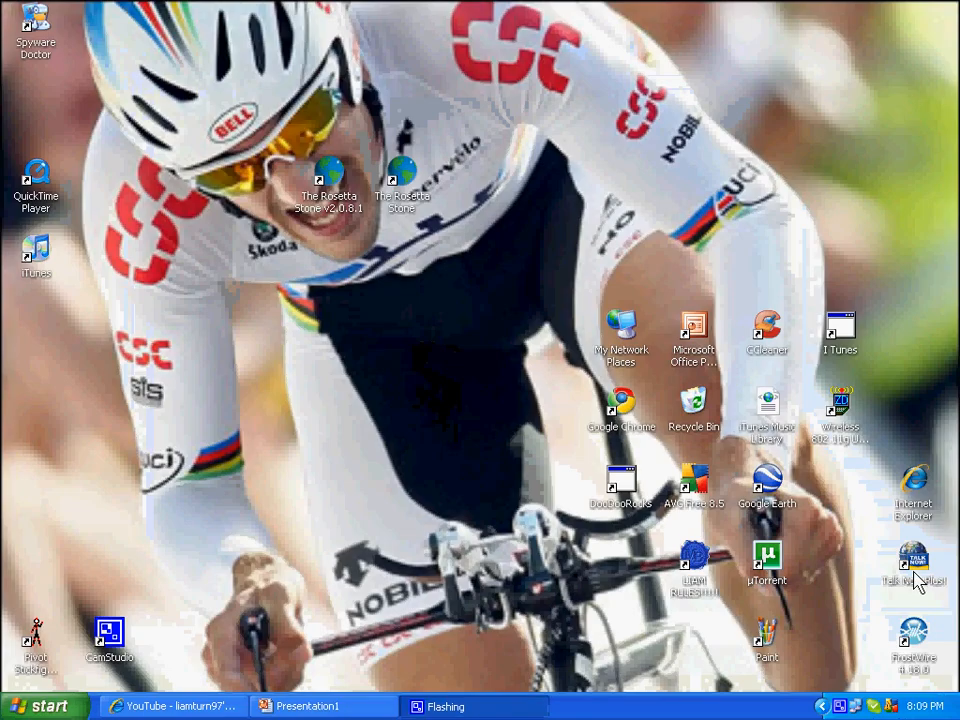